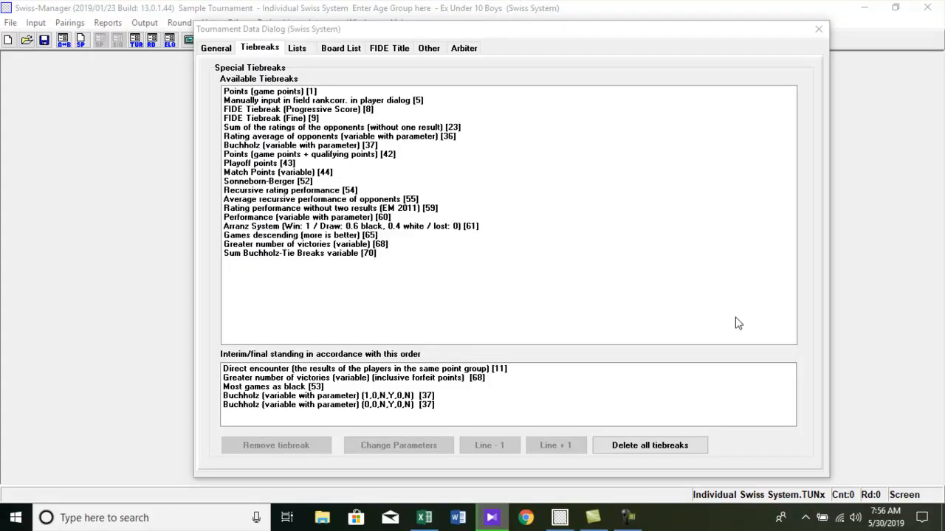
mouse_move(742, 320)
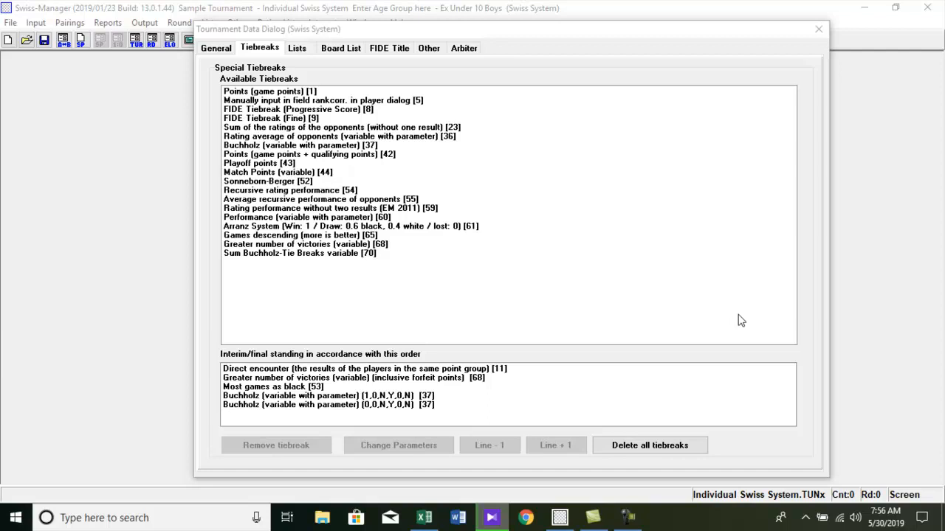
mouse_move(743, 316)
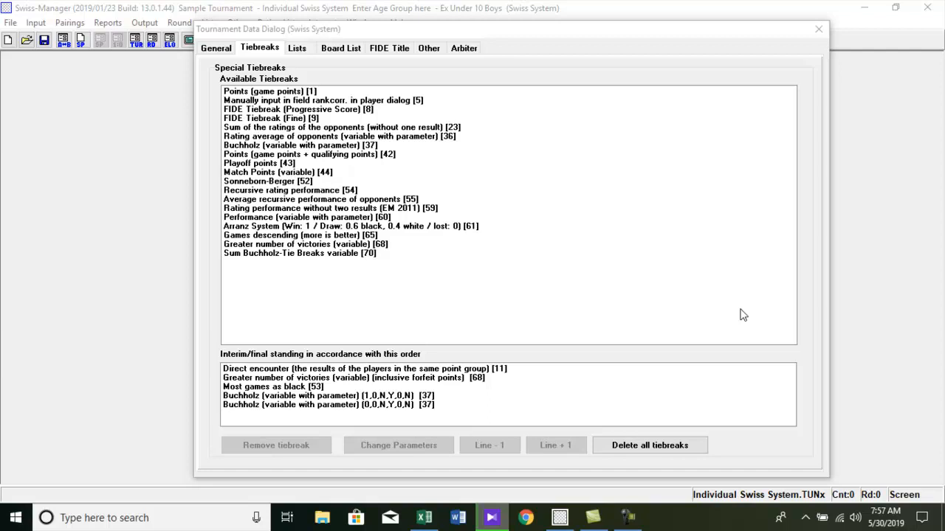
mouse_move(745, 315)
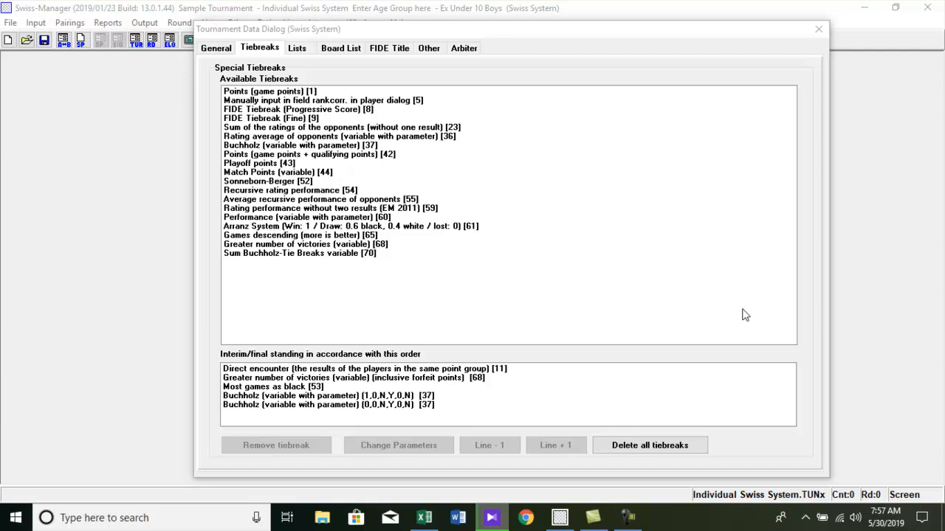
mouse_move(286, 179)
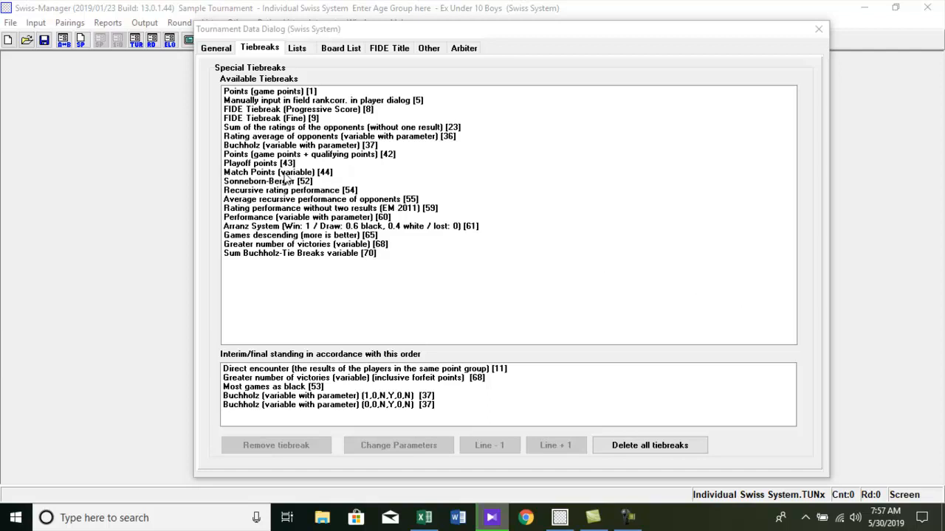
mouse_move(213, 127)
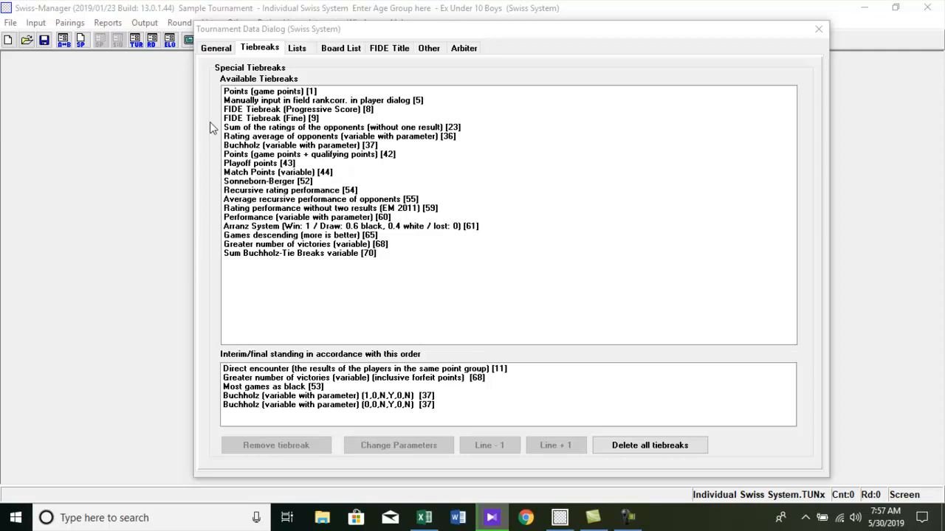
mouse_move(231, 138)
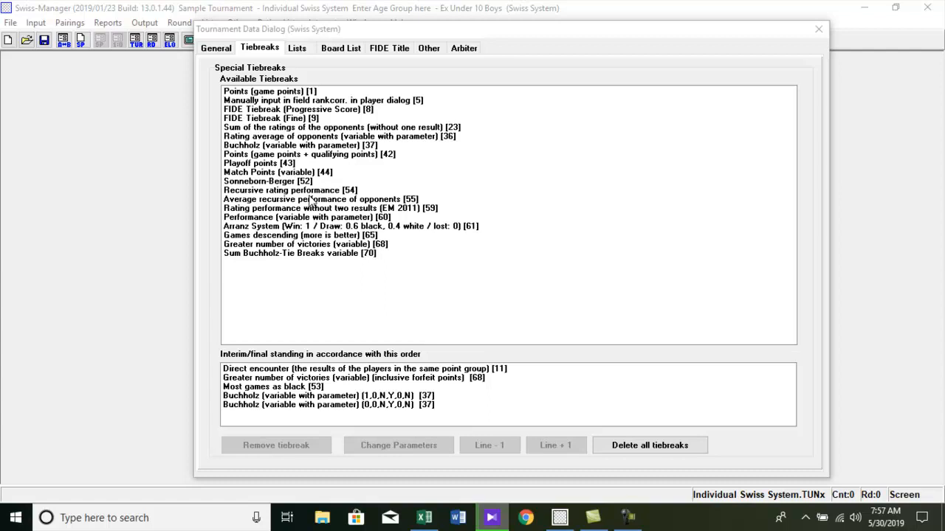
mouse_move(344, 191)
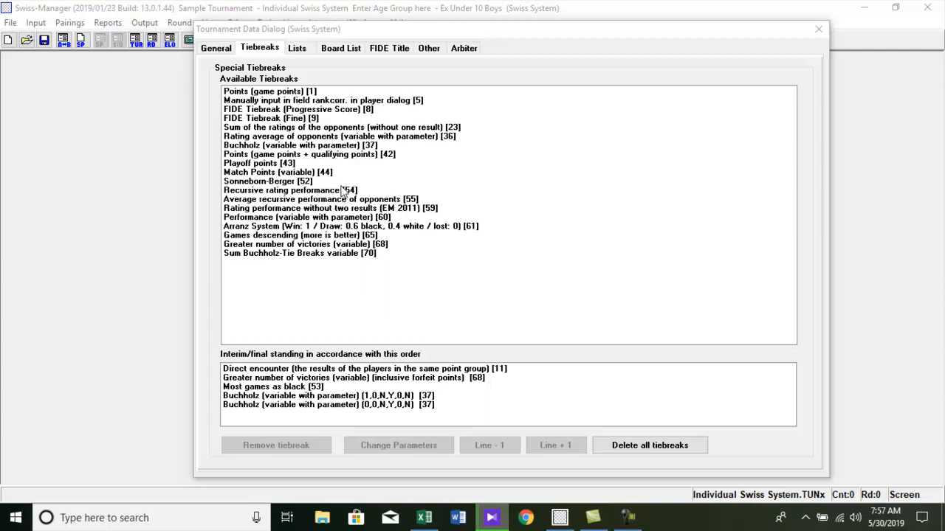
mouse_move(343, 191)
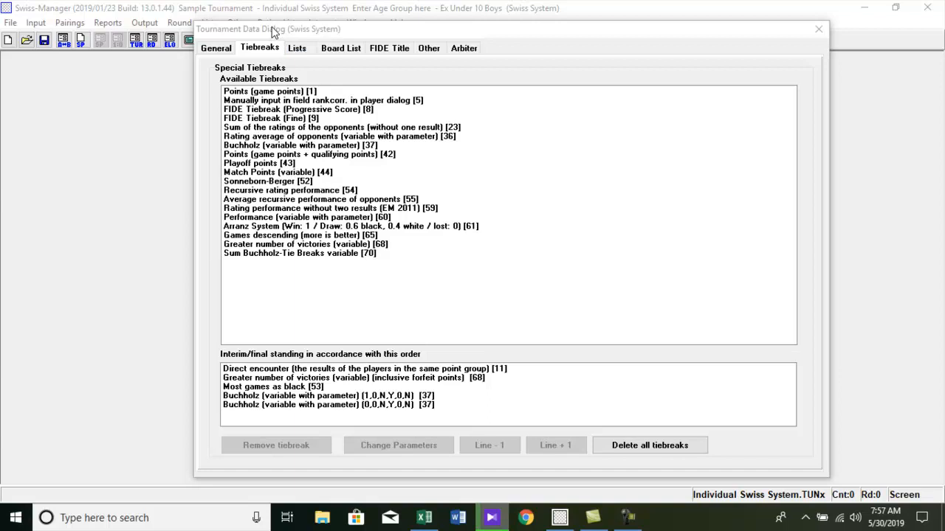
mouse_move(269, 56)
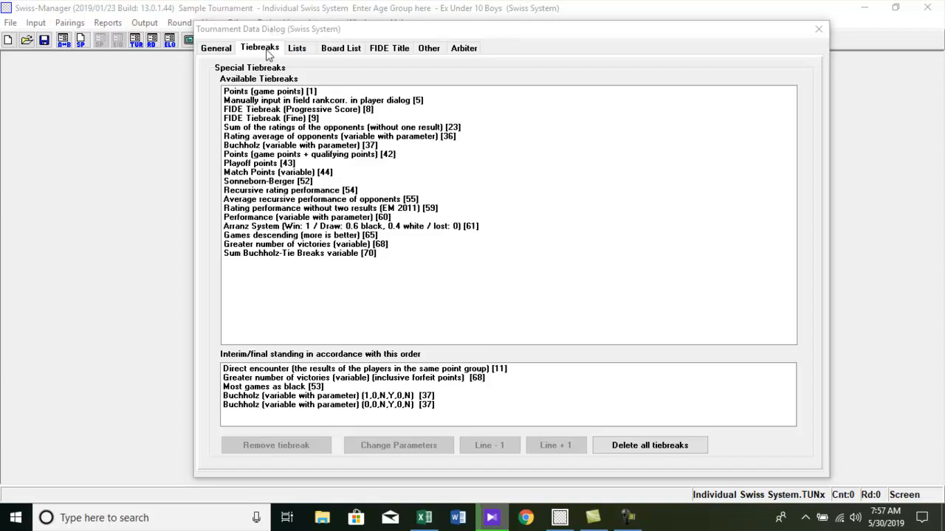
- Set Lines per Category to 10 on the prize list's Lists tab
click(297, 48)
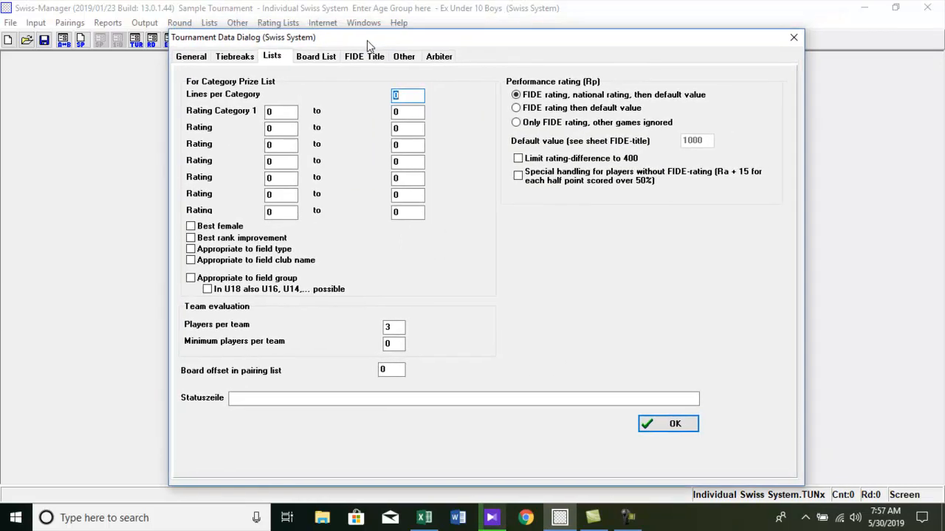
mouse_move(468, 109)
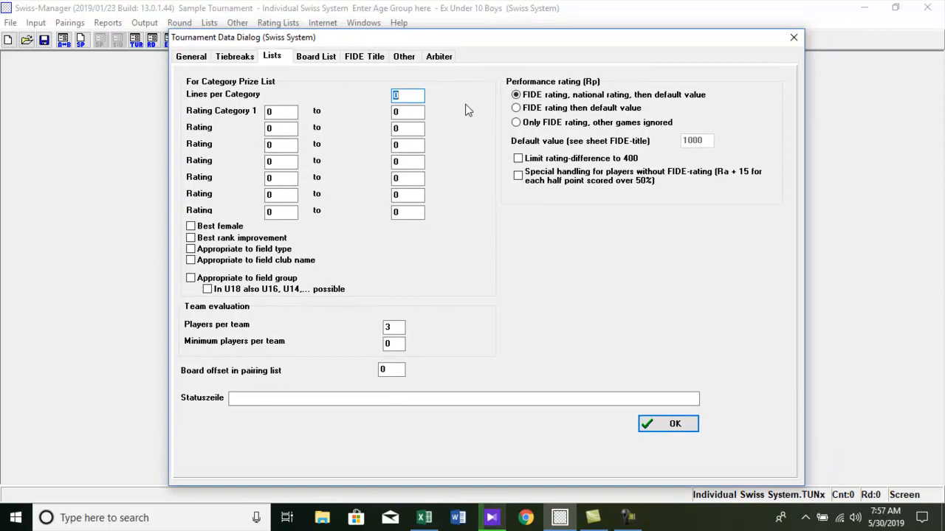
click(408, 94)
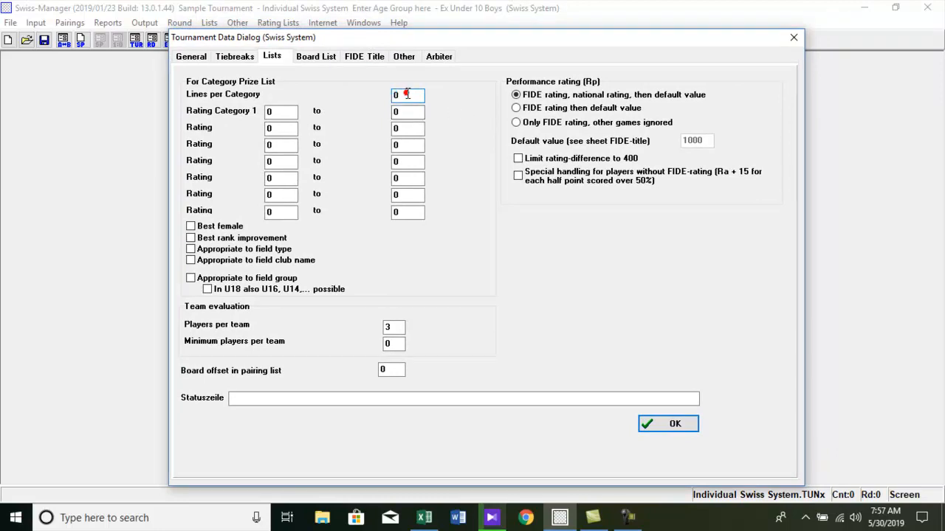
mouse_move(407, 94)
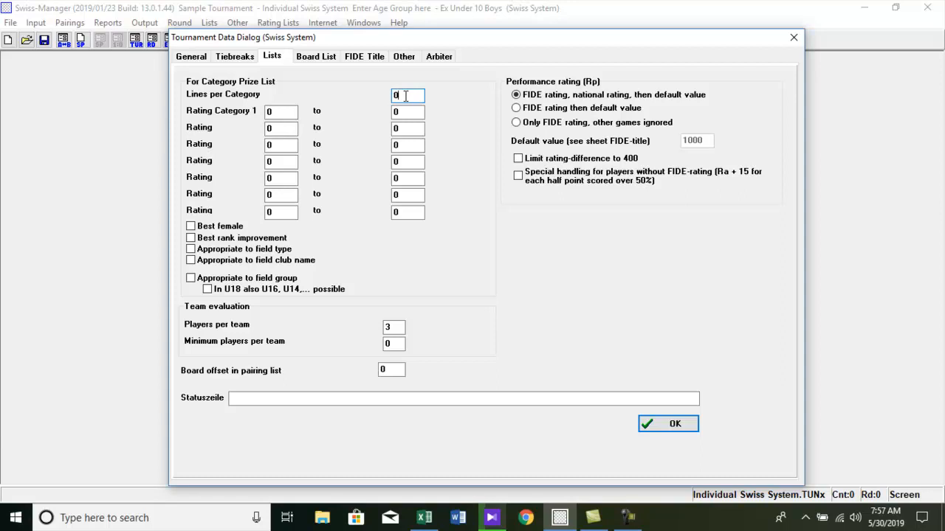
text(10)
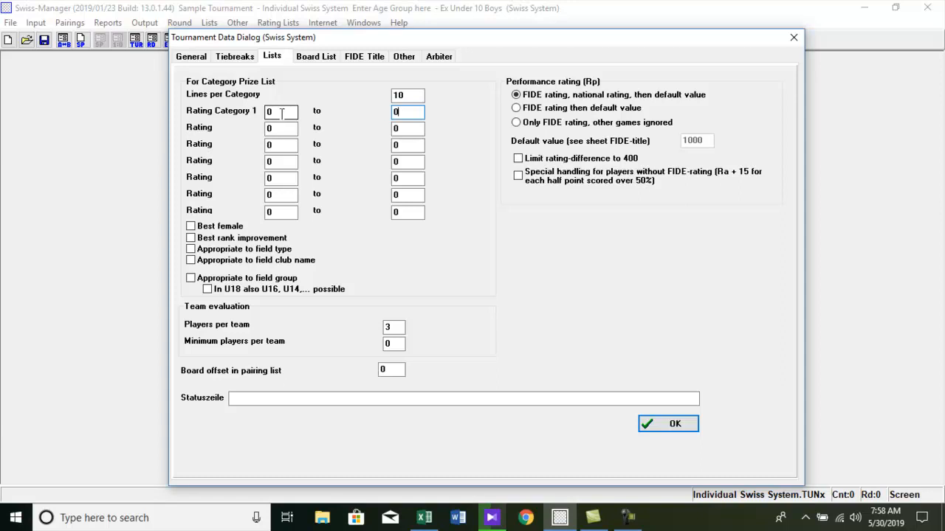
- Enter rating category limits, typing 1000, 1200, 1, 20 and 400 into the band fields
click(279, 112)
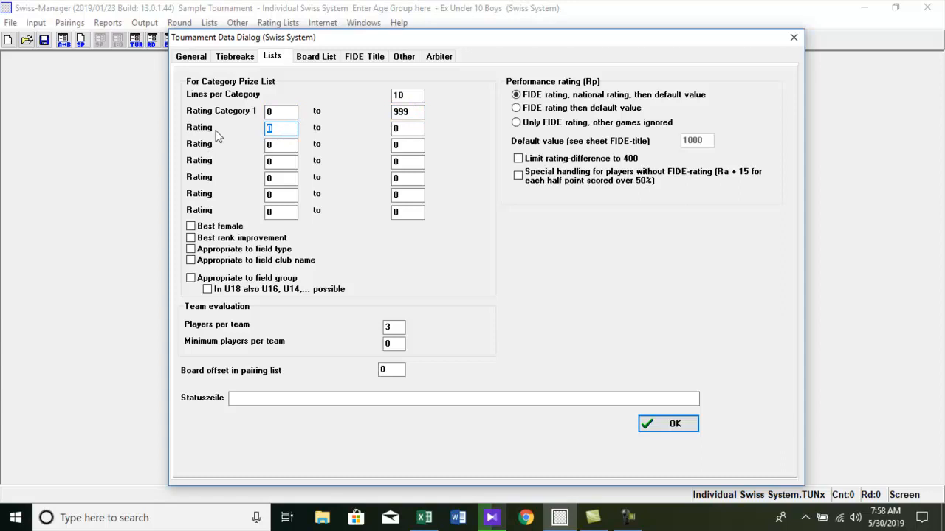
text(1000)
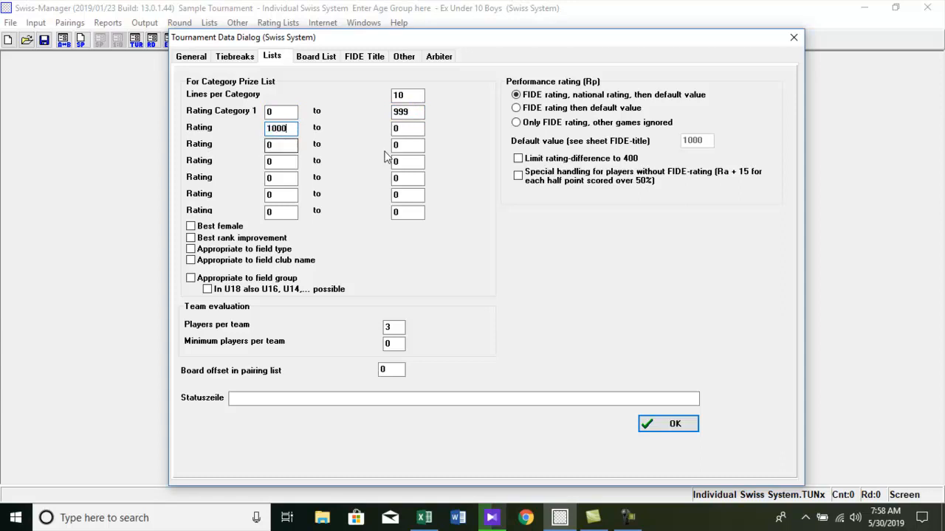
click(408, 128)
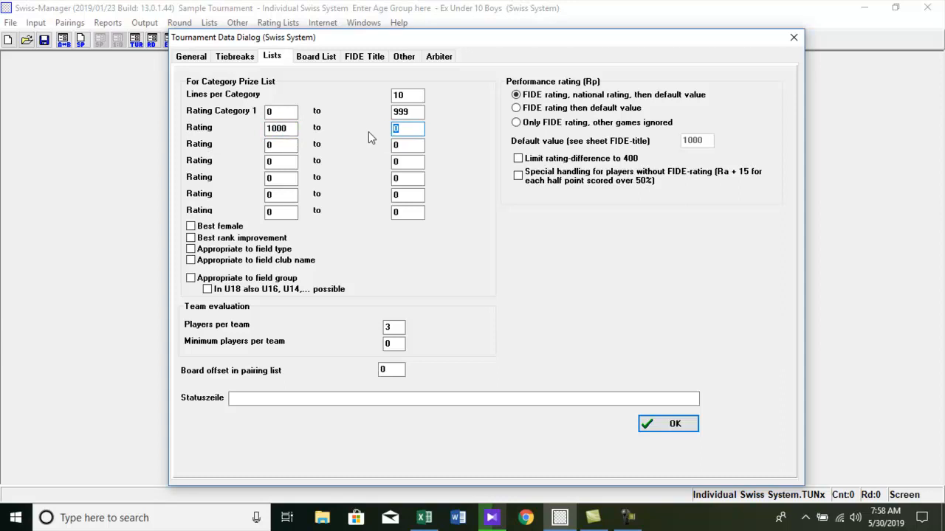
text(1200)
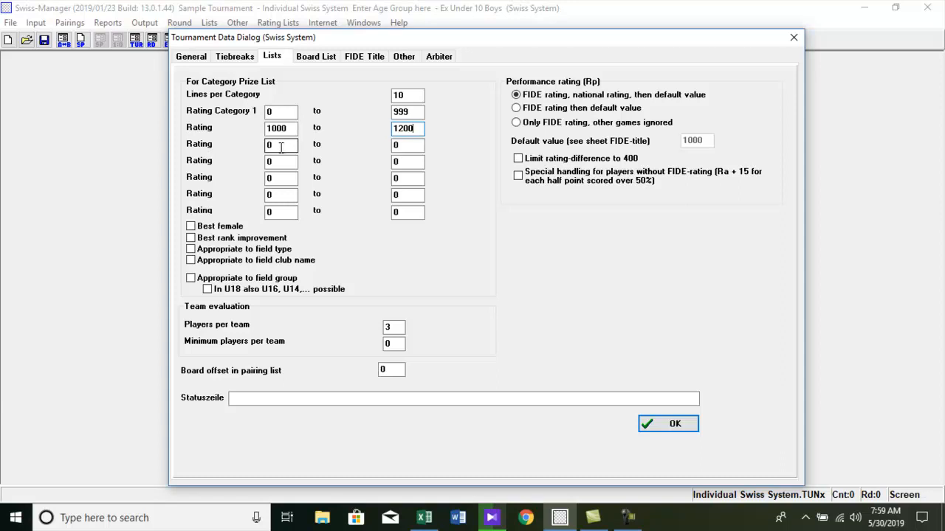
text(1)
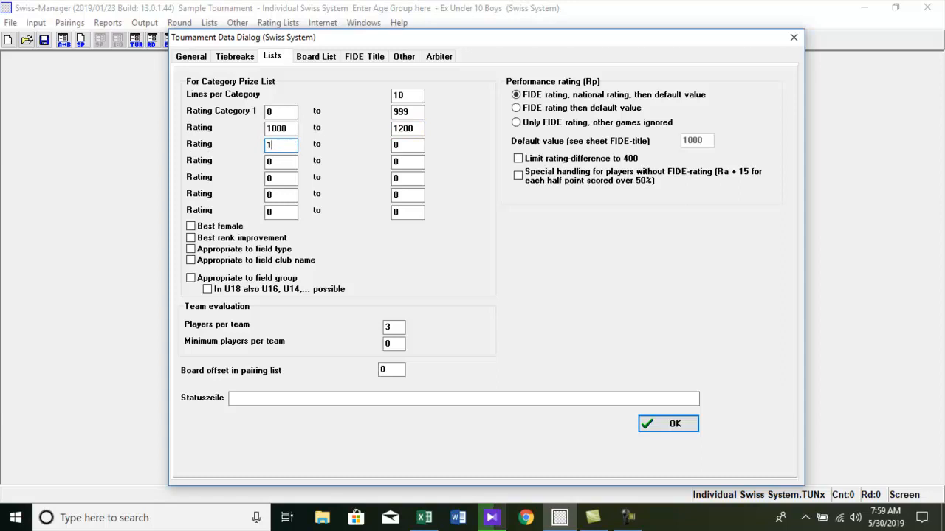
text(201)
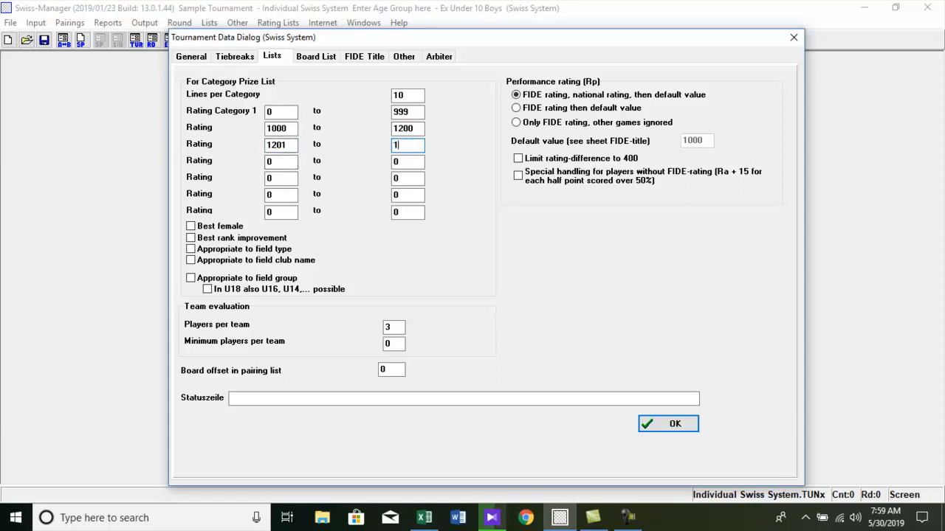
text(400)
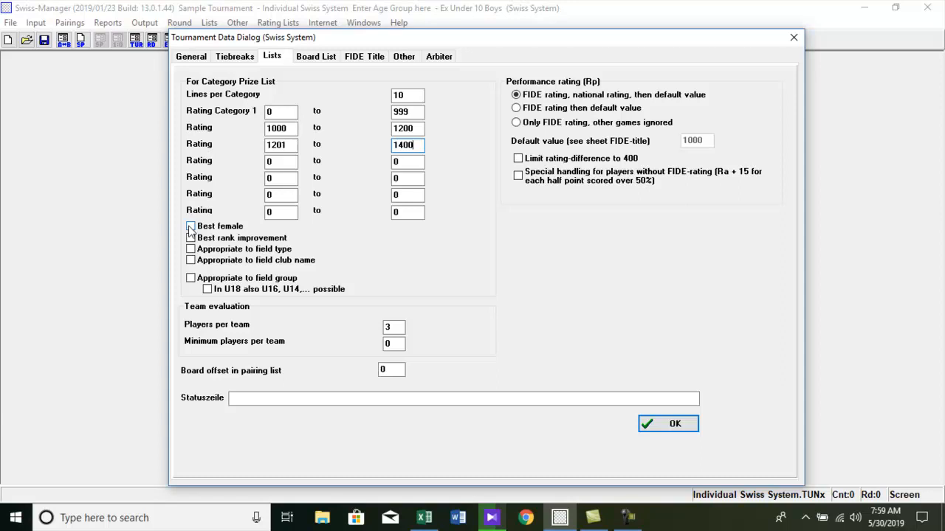
- Turn on the best female prize, close the settings and try Category prizes
click(190, 226)
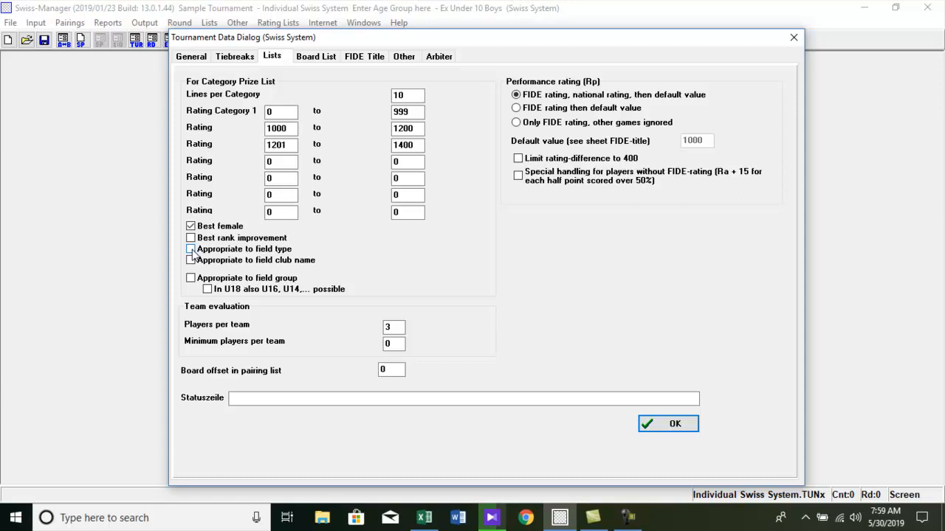
click(191, 249)
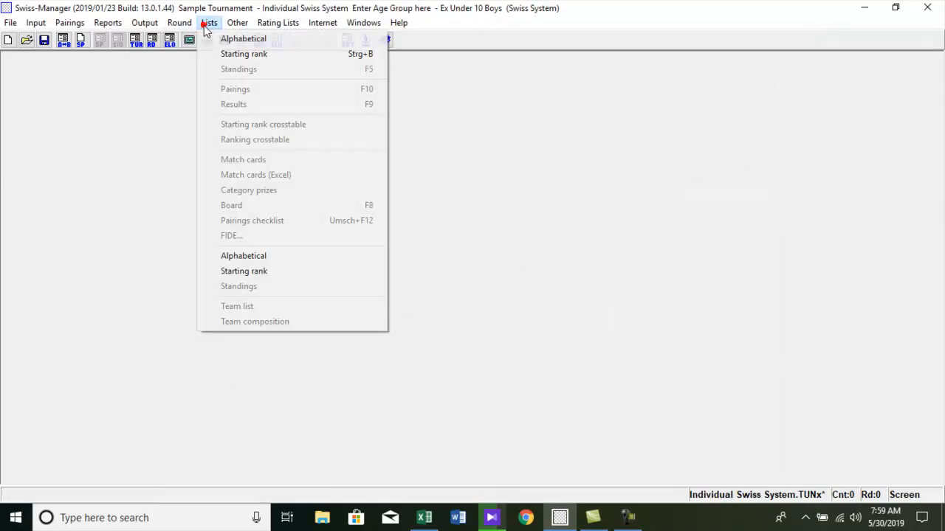
mouse_move(249, 189)
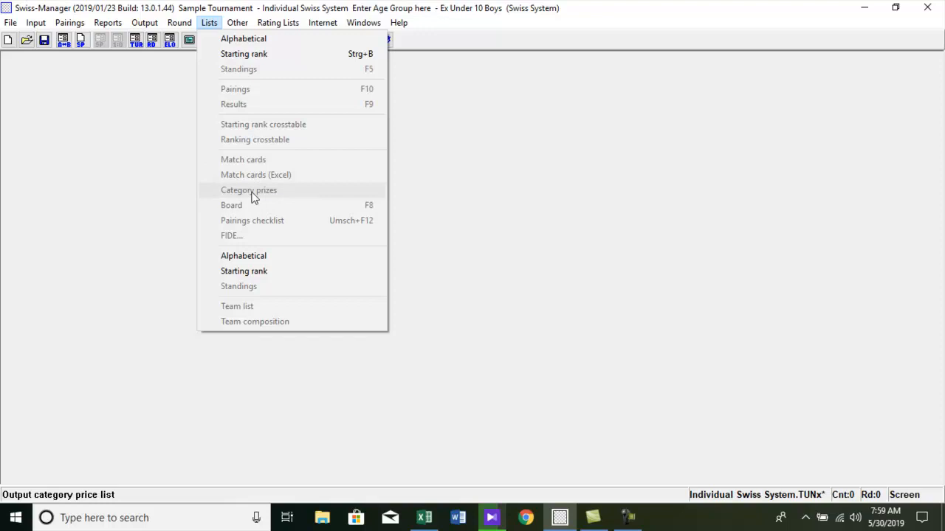
click(249, 190)
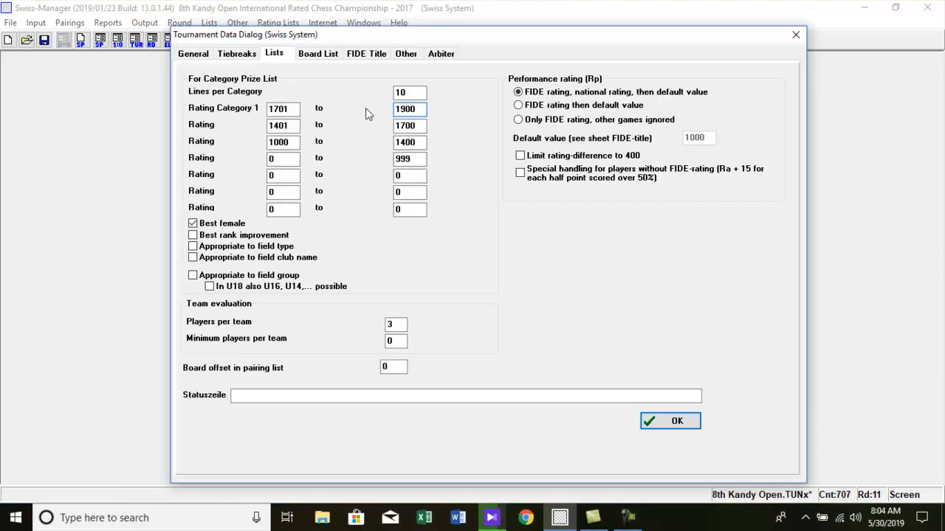
- Verify the bands 1701–1900, 1401–1700 and 0–999, then confirm with OK
click(410, 109)
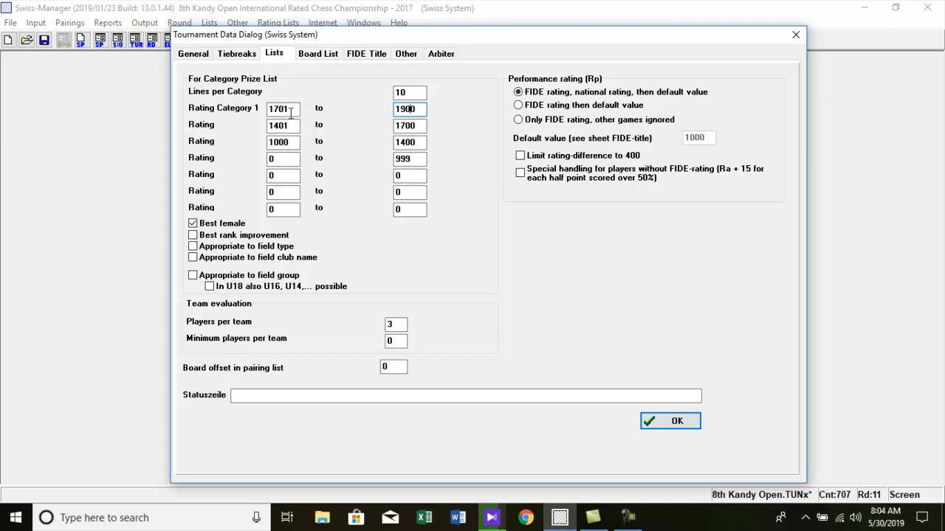
click(283, 108)
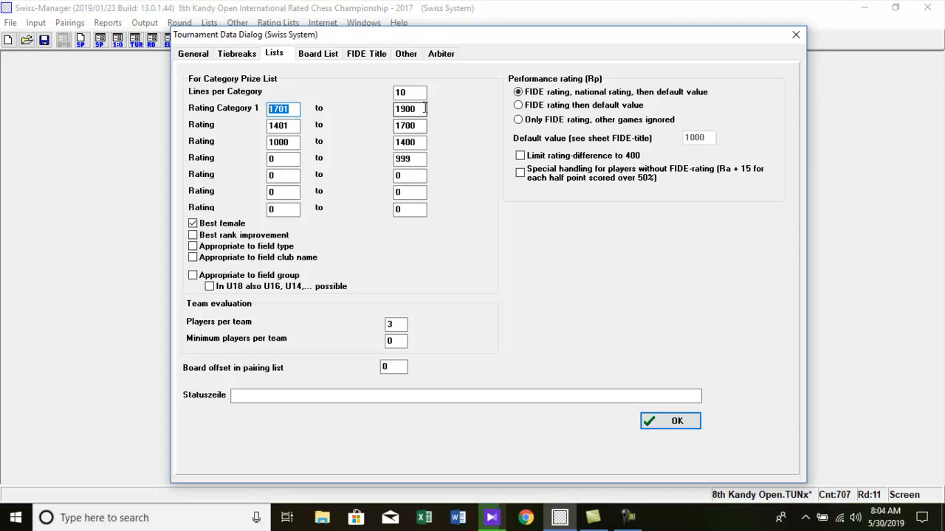
click(410, 108)
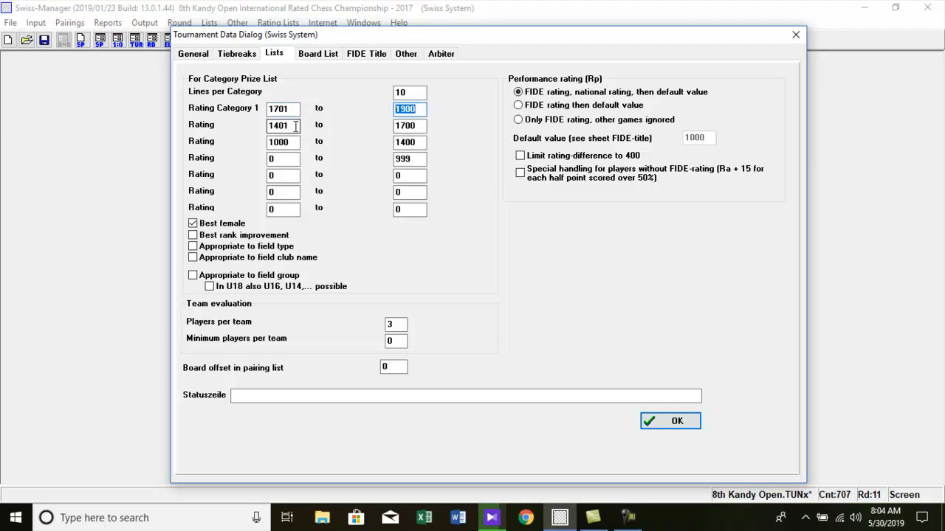
click(283, 125)
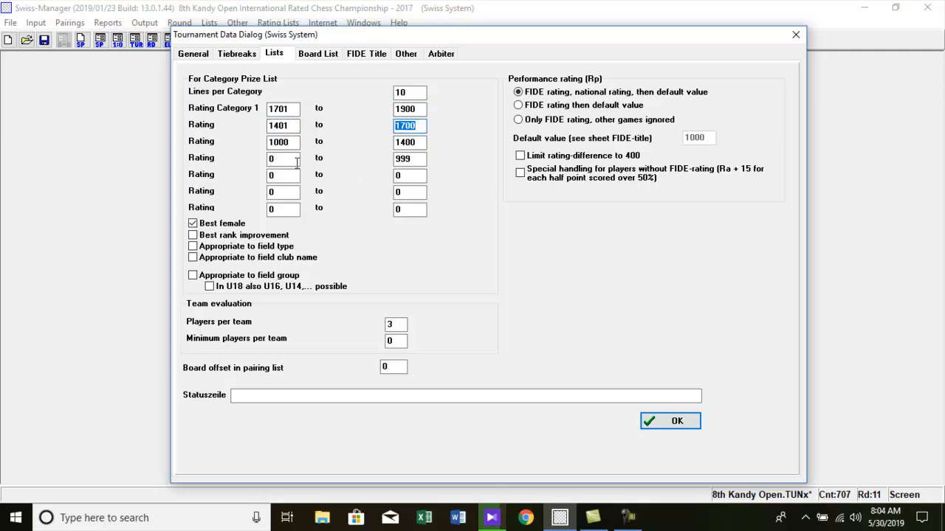
click(284, 141)
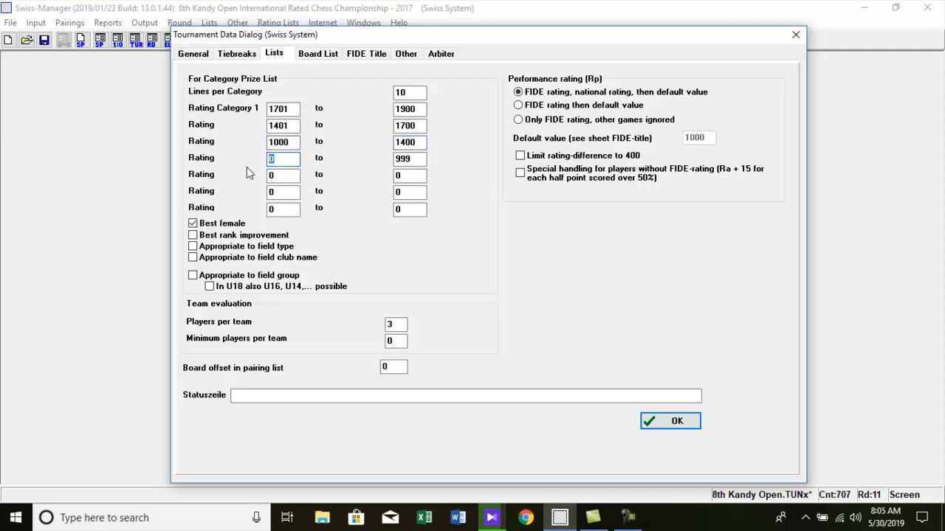
click(409, 159)
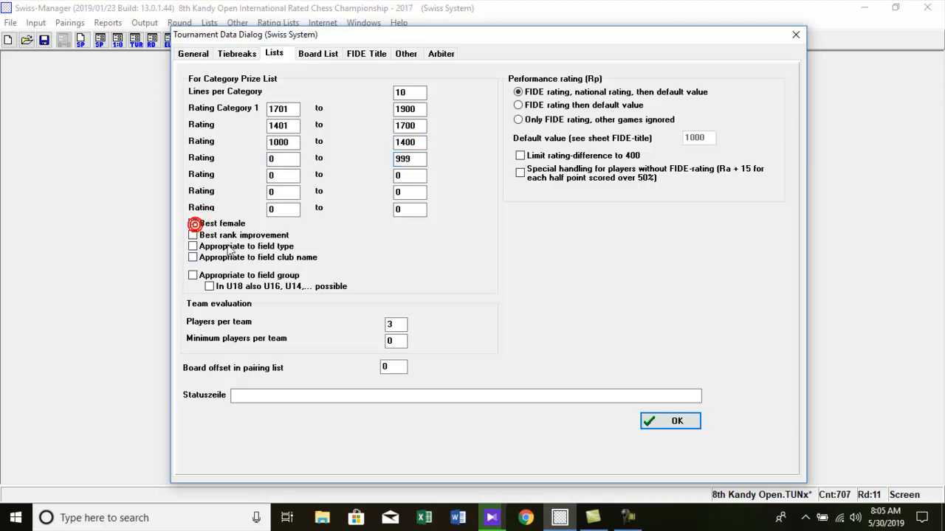
click(669, 421)
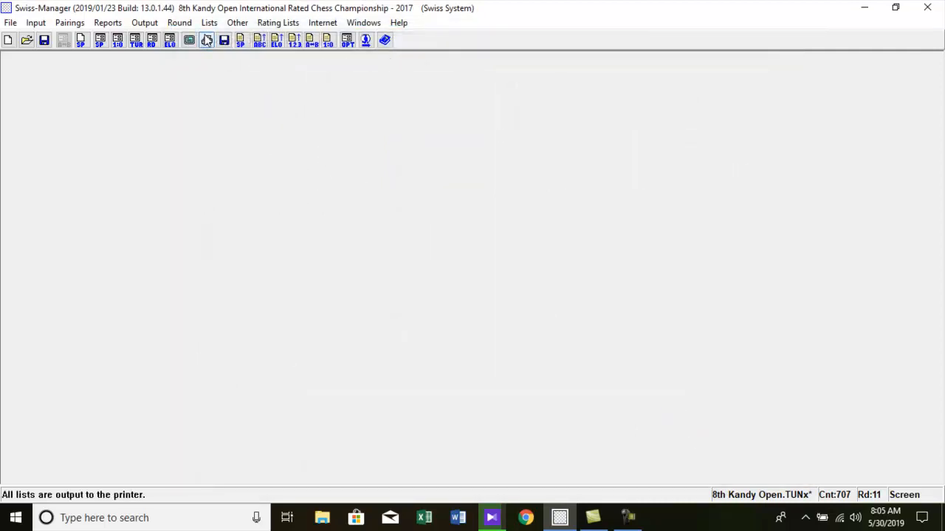
- Generate the Category prizes list from the Lists menu, confirming Tournament Data with OK
click(209, 22)
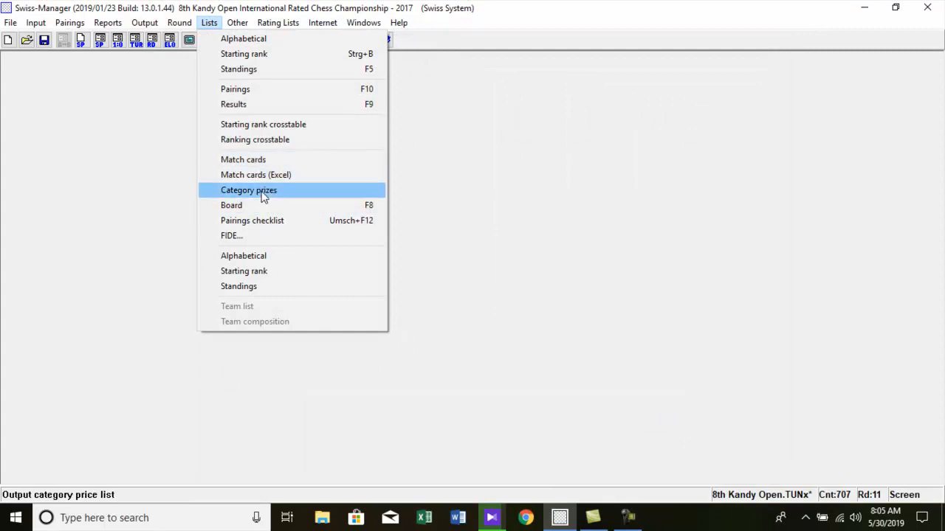
click(249, 189)
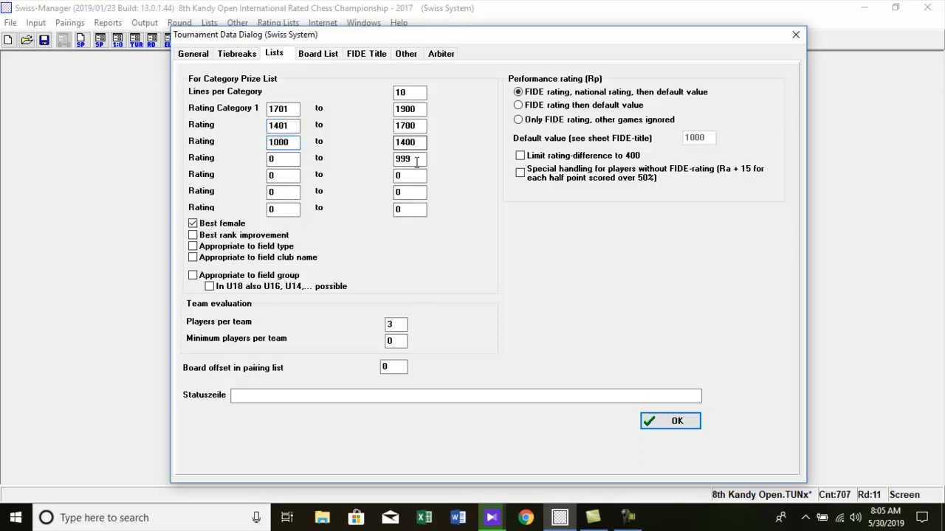
click(670, 421)
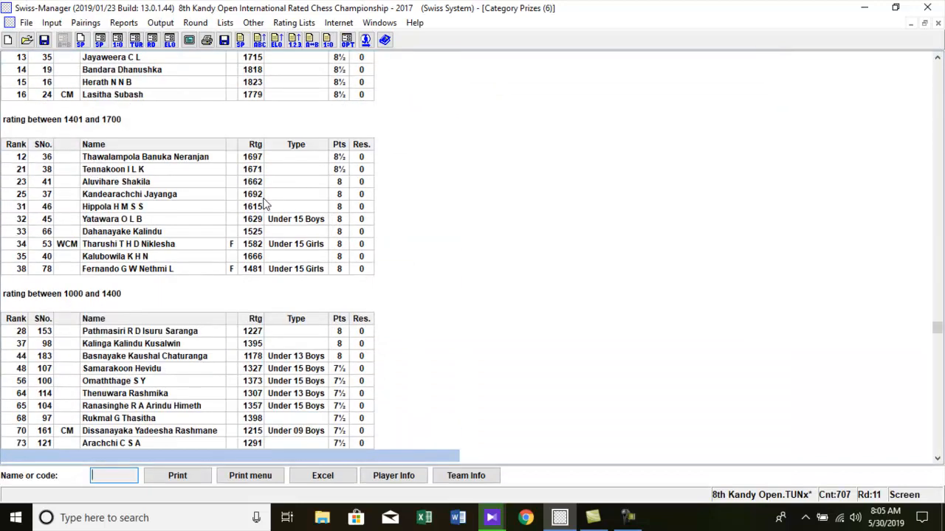
- Save the prize list to Excel as '8th Kandy Open_Category_Prizes'
scroll(down, 3)
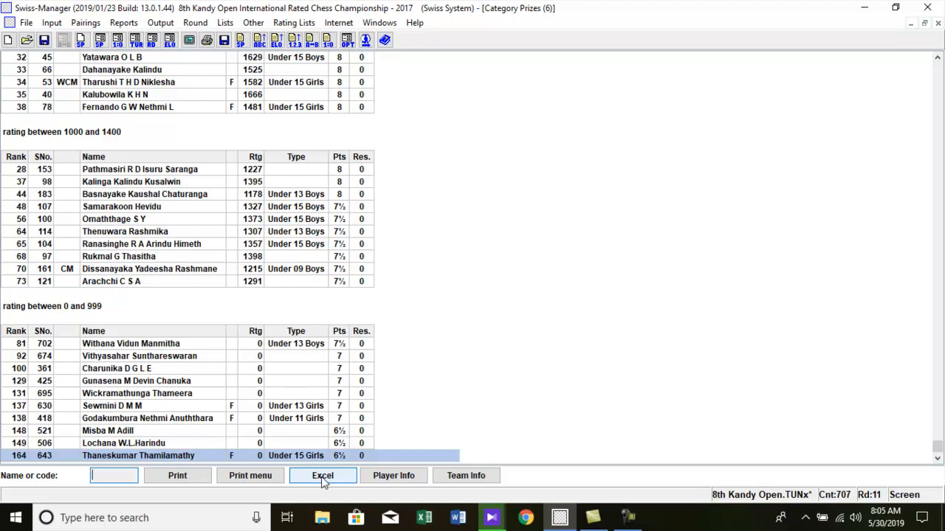
click(322, 475)
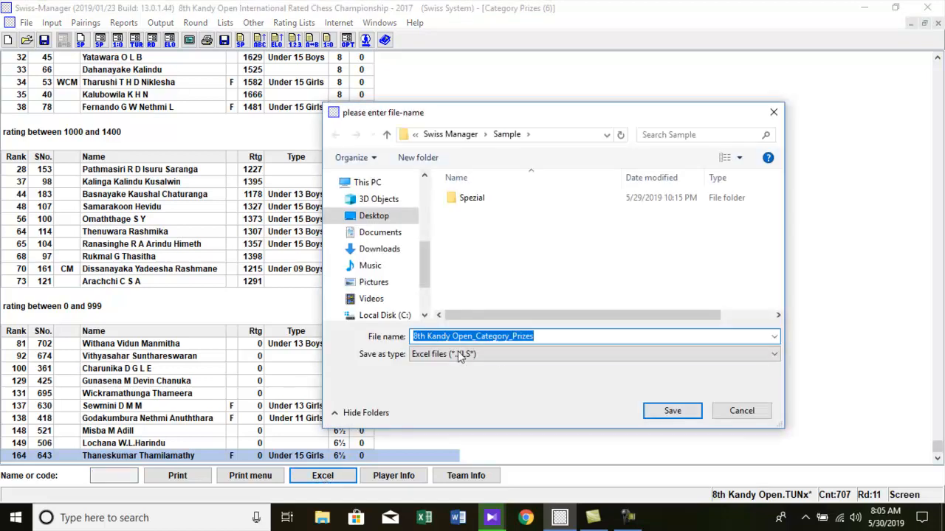
click(671, 410)
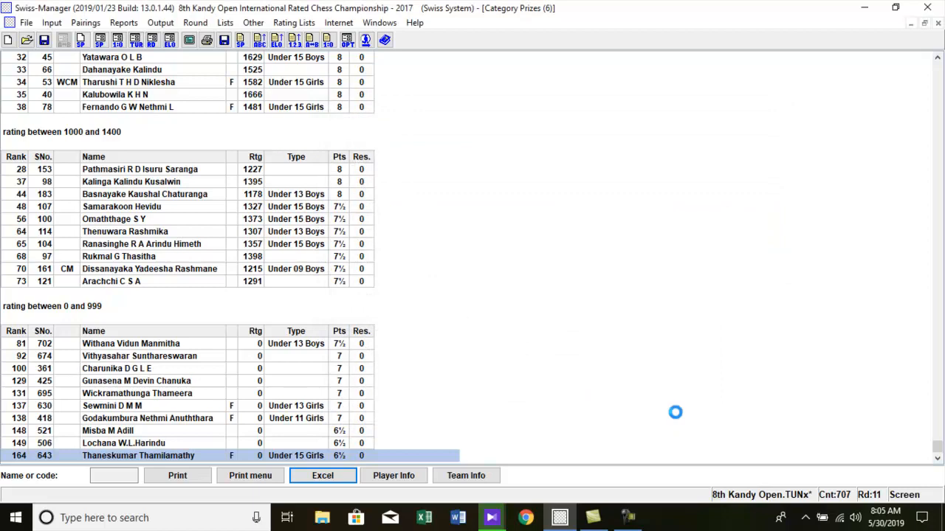
click(323, 476)
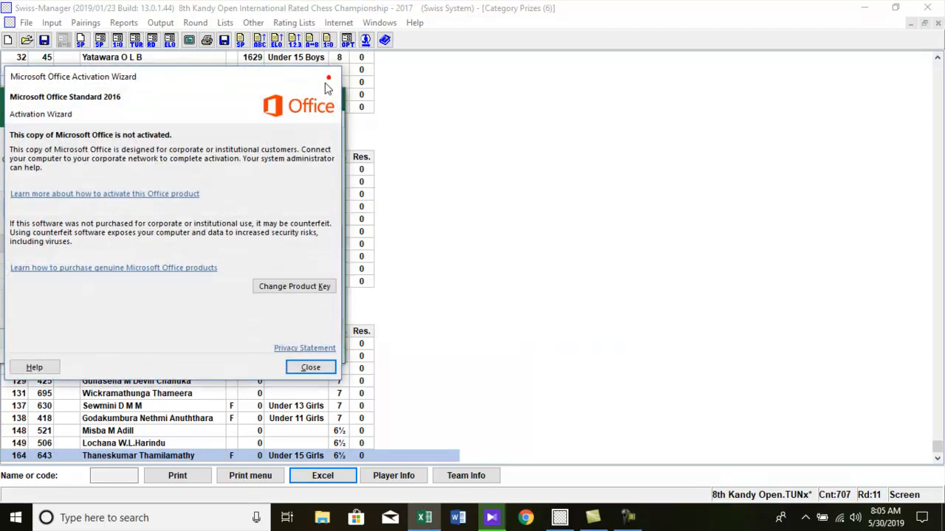
- Dismiss Office activation, then separate and light-blue-shade the 1701–1900 top three
click(310, 367)
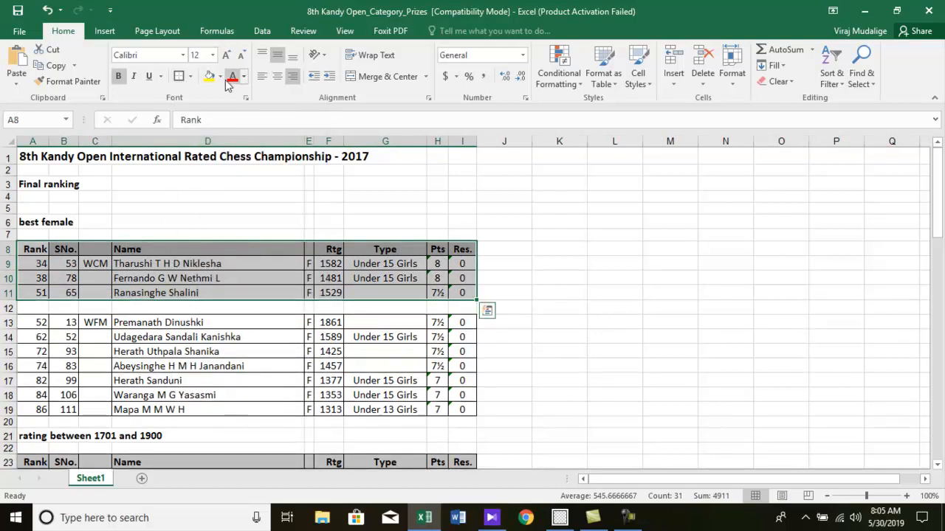
click(220, 76)
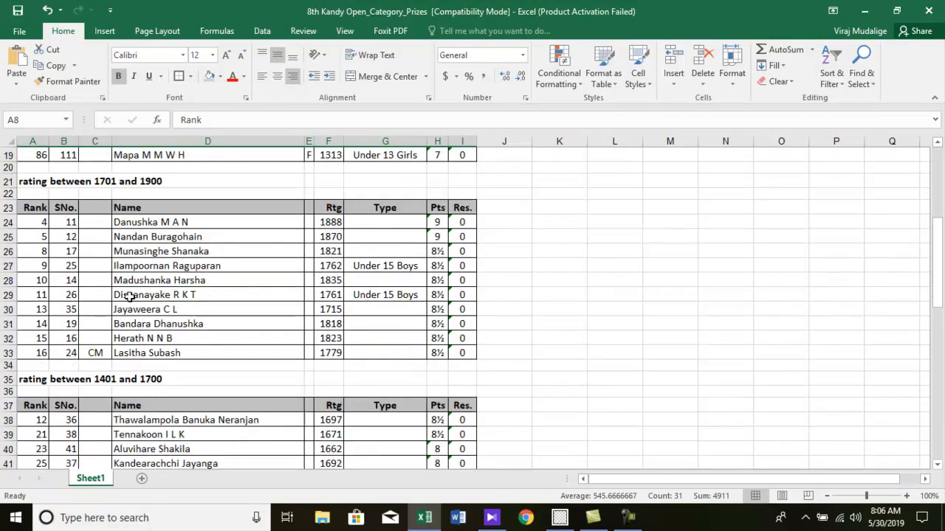
click(32, 266)
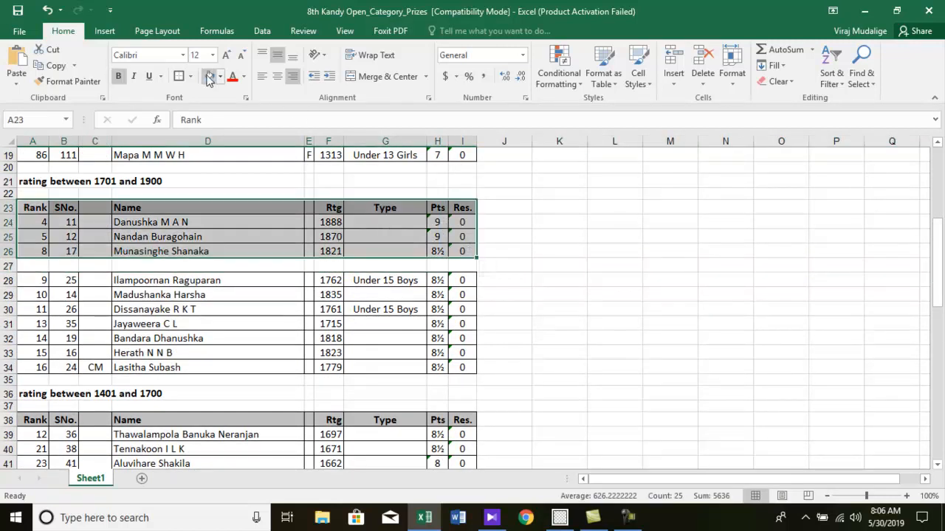
click(558, 310)
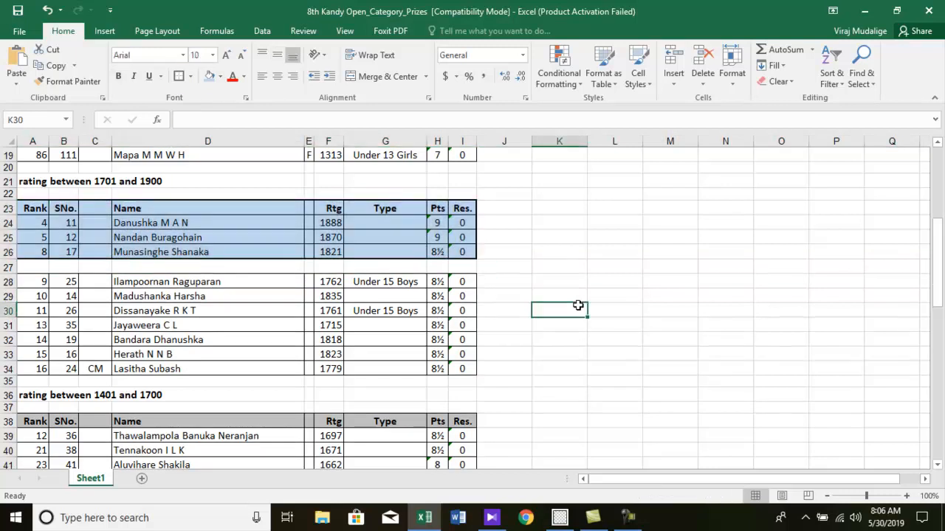